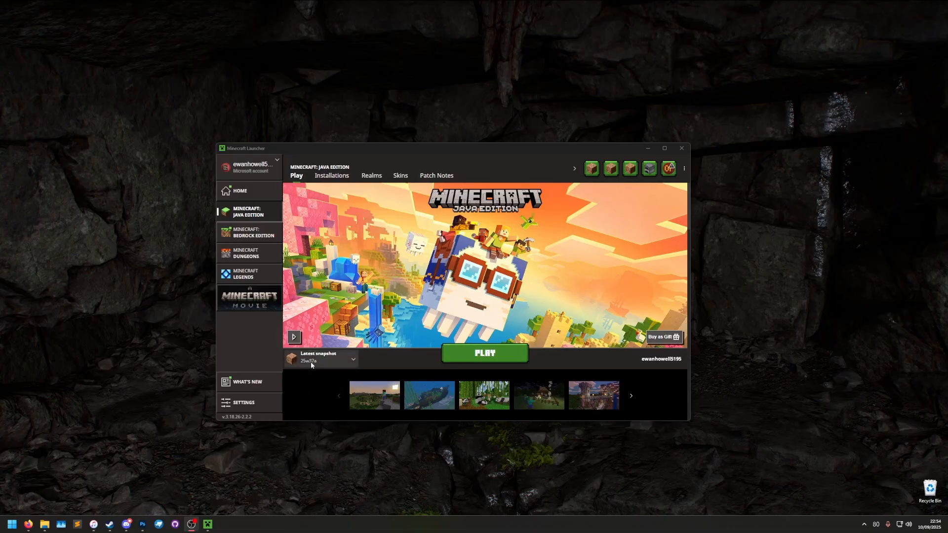
mouse_move(315, 364)
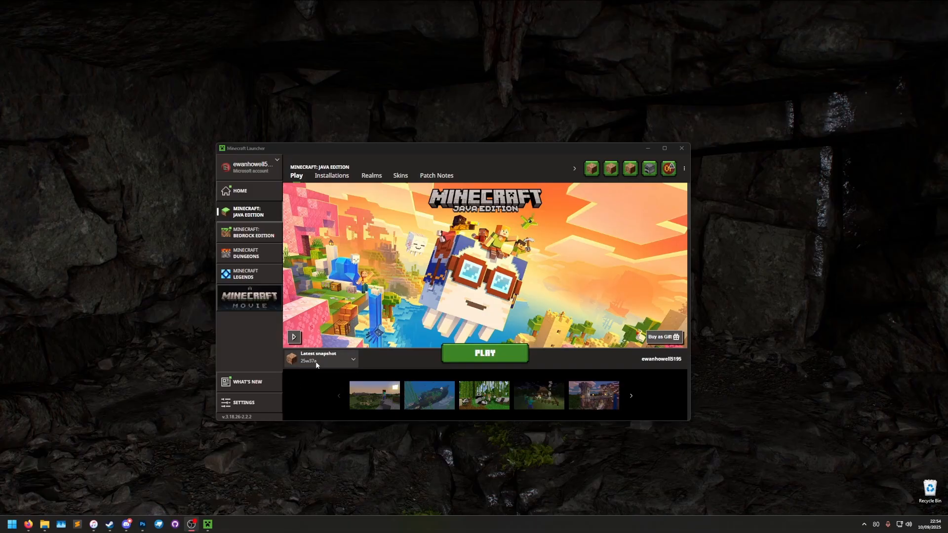
mouse_move(331, 219)
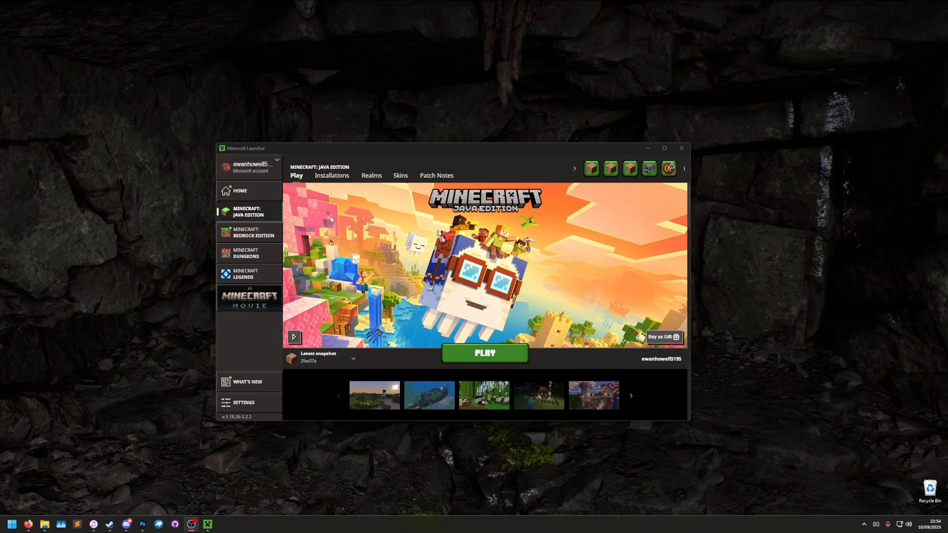
mouse_move(336, 202)
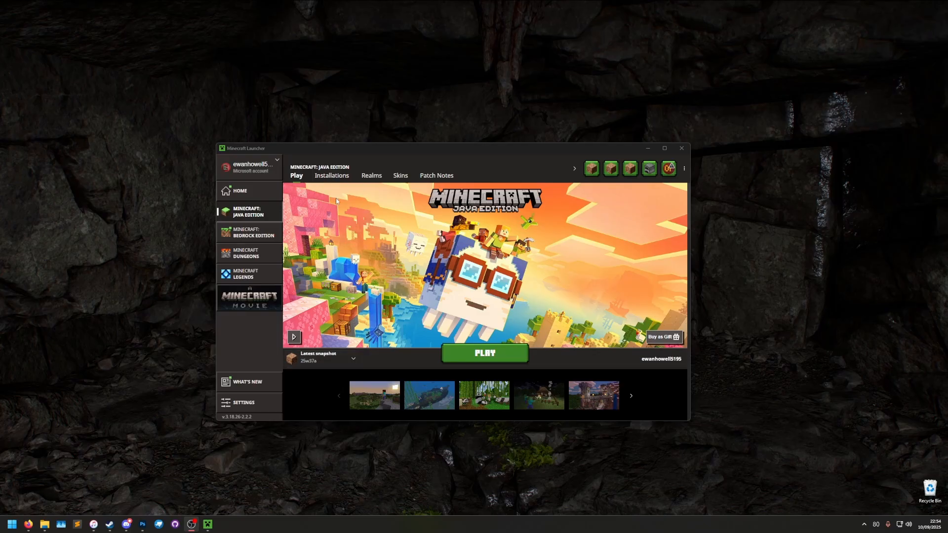
Step: Open the Latest snapshot installation's edit page from the Installations list to view its JVM arguments
click(331, 175)
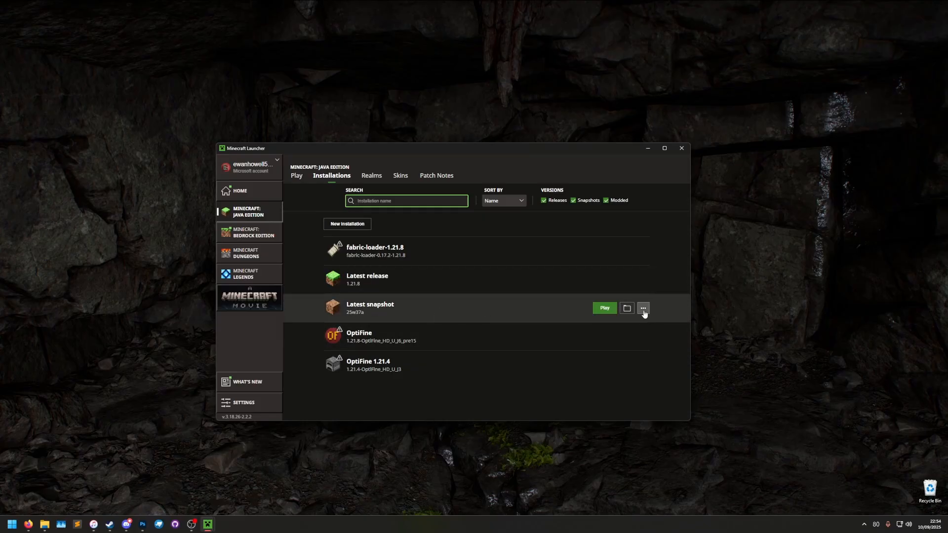
click(643, 308)
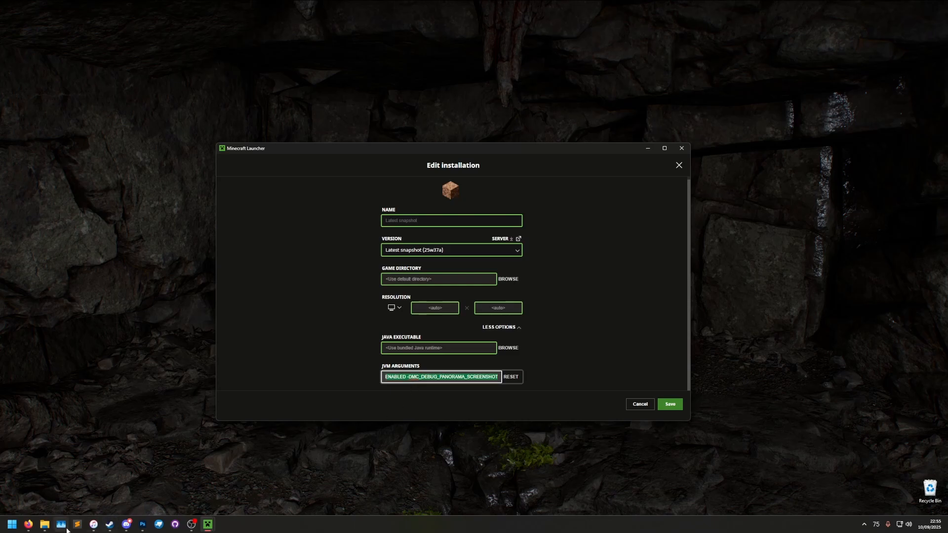
Step: In Sublime Text, replace the trailing debug flags with -DMC_DEBUG_ENABLED -DMC_DEBUG_PANORAMA_SCREENSHOT
click(76, 523)
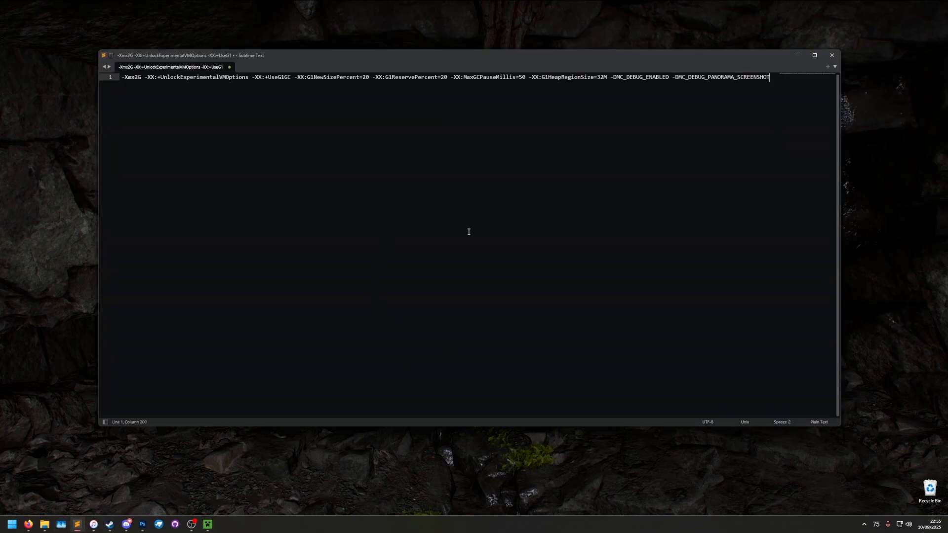
click(814, 55)
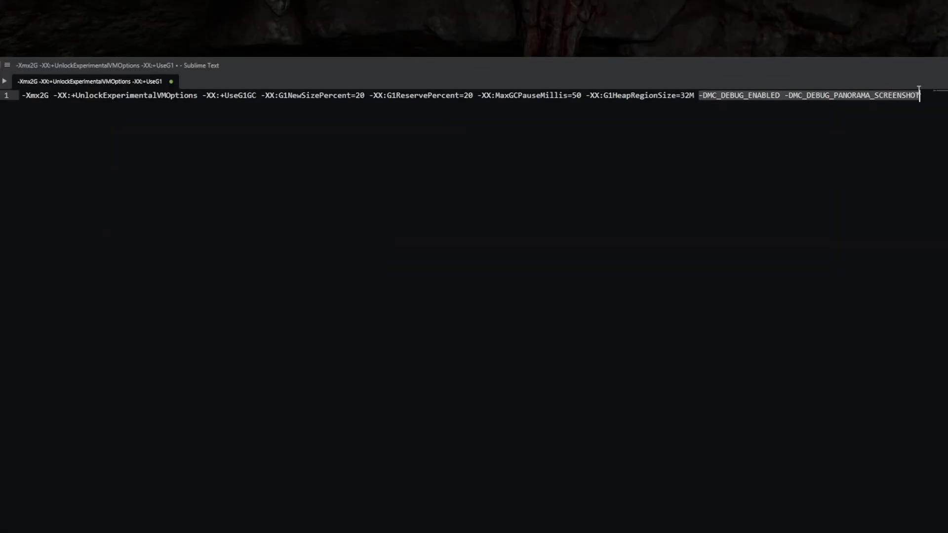
key(Backspace)
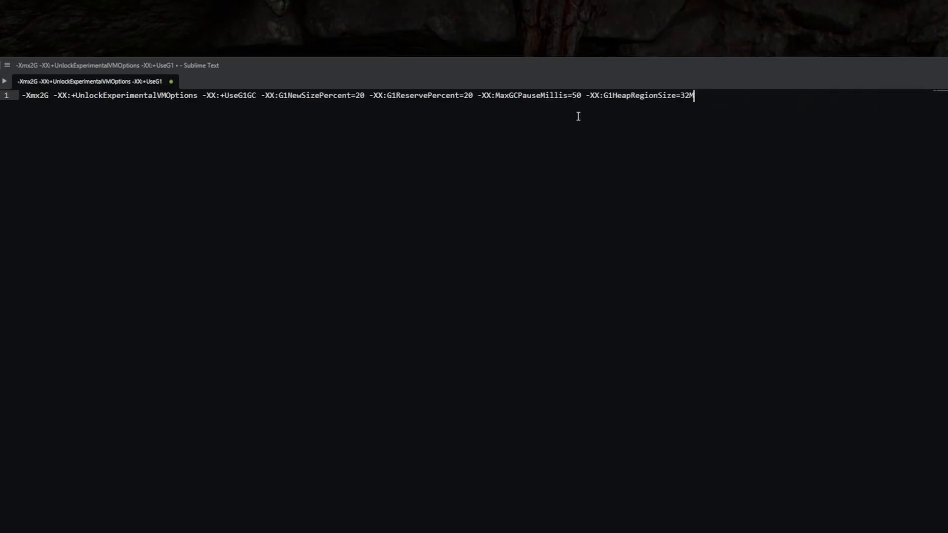
mouse_move(204, 101)
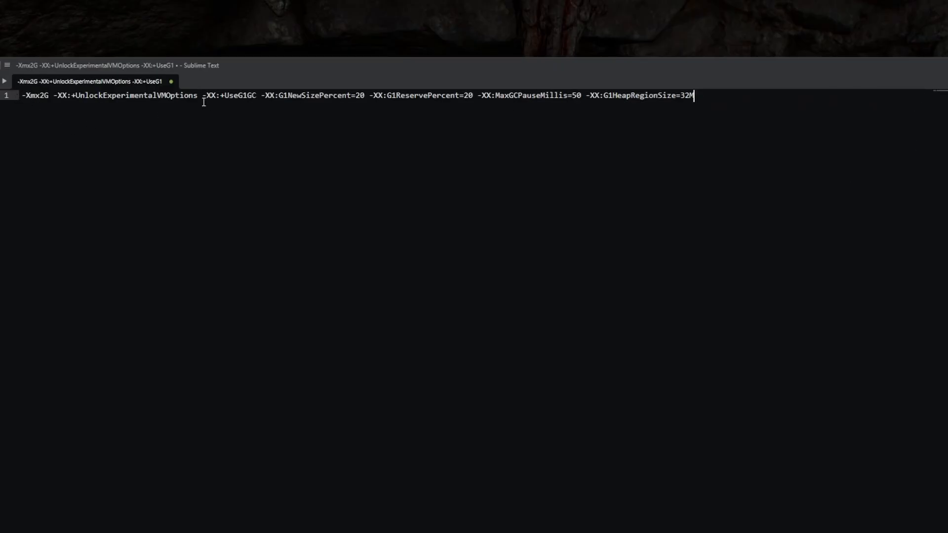
mouse_move(651, 174)
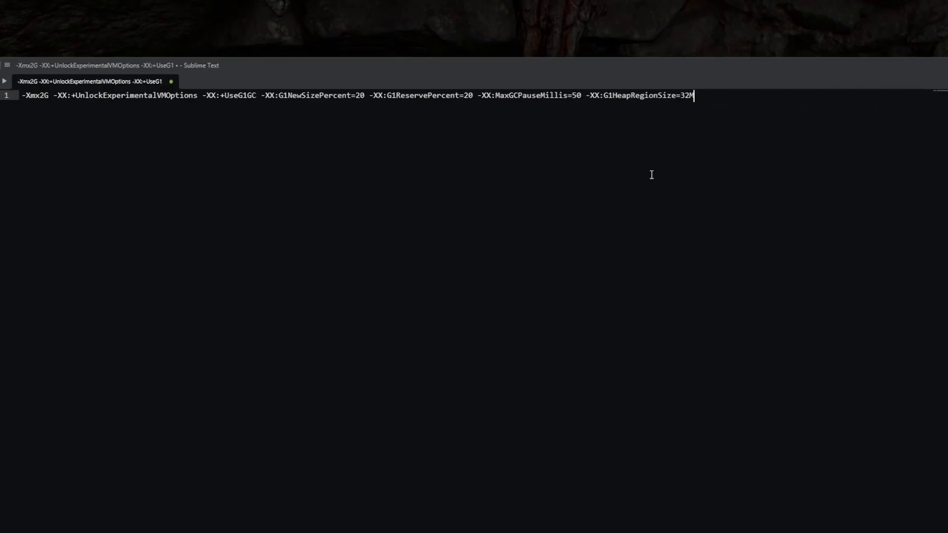
text(-DMC_DEBUG_ENABLED -DMC_DEBUG_PANORAMA_SCREENSHOT)
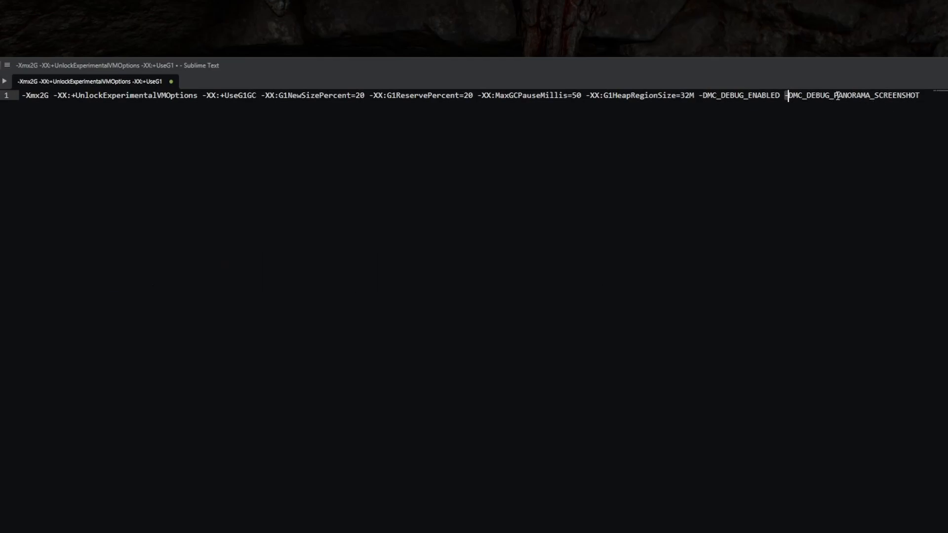
mouse_move(610, 296)
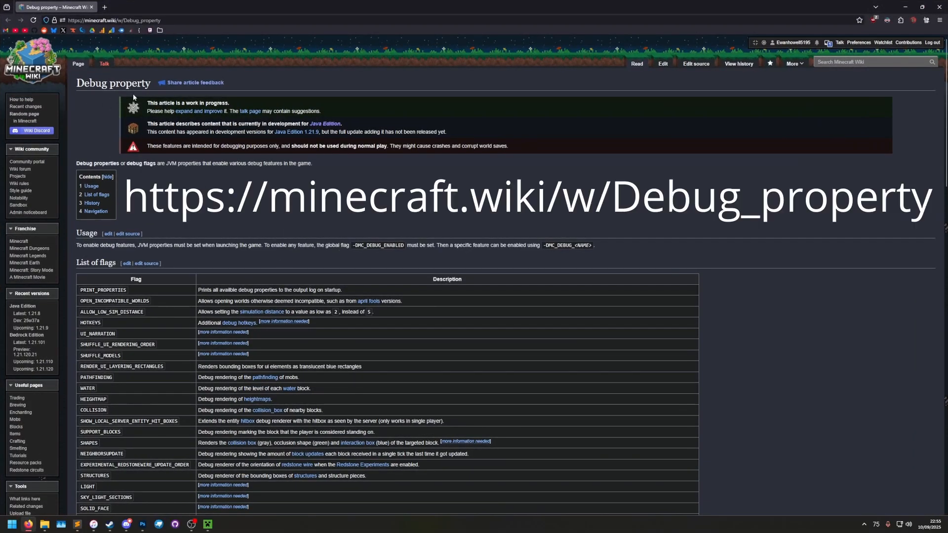
Step: Scroll the wiki's List of flags down to PANORAMA_SCREENSHOT
scroll(down, 3)
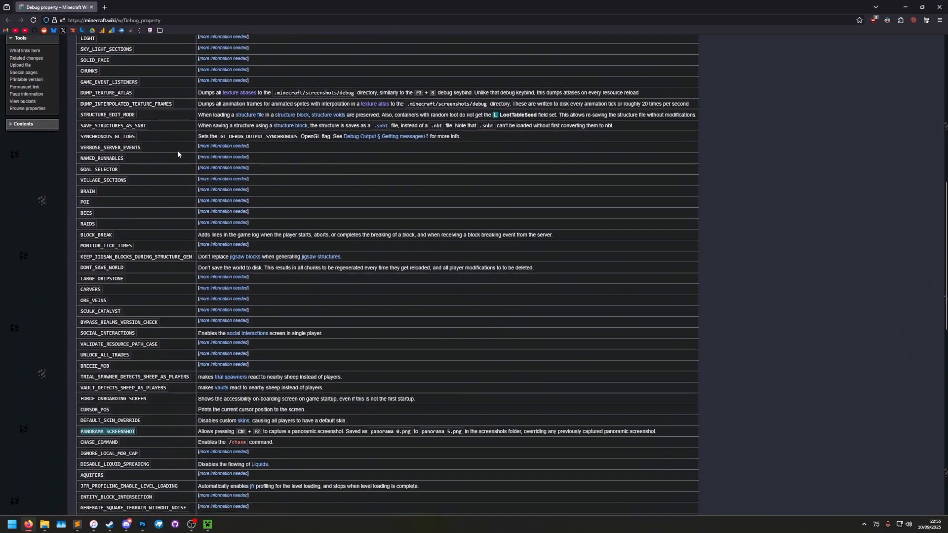
scroll(down, 3)
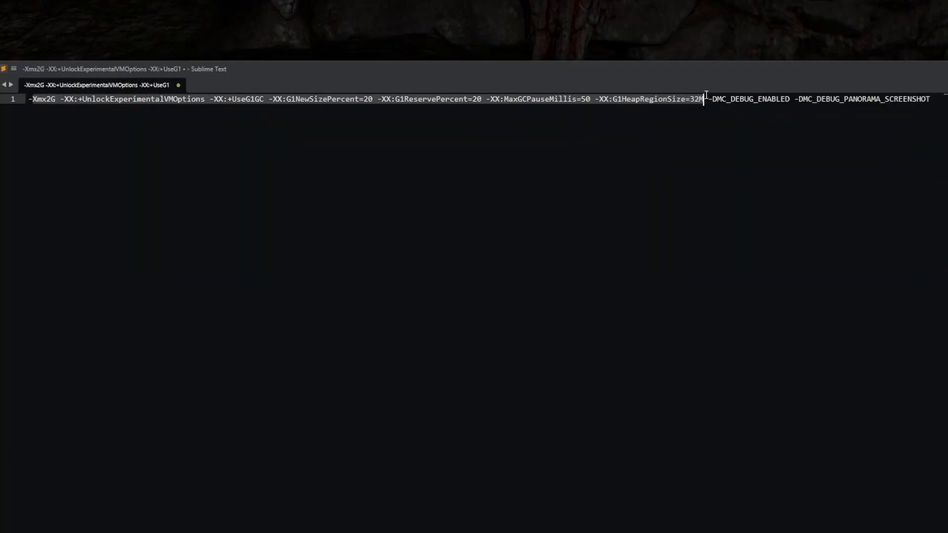
mouse_move(777, 116)
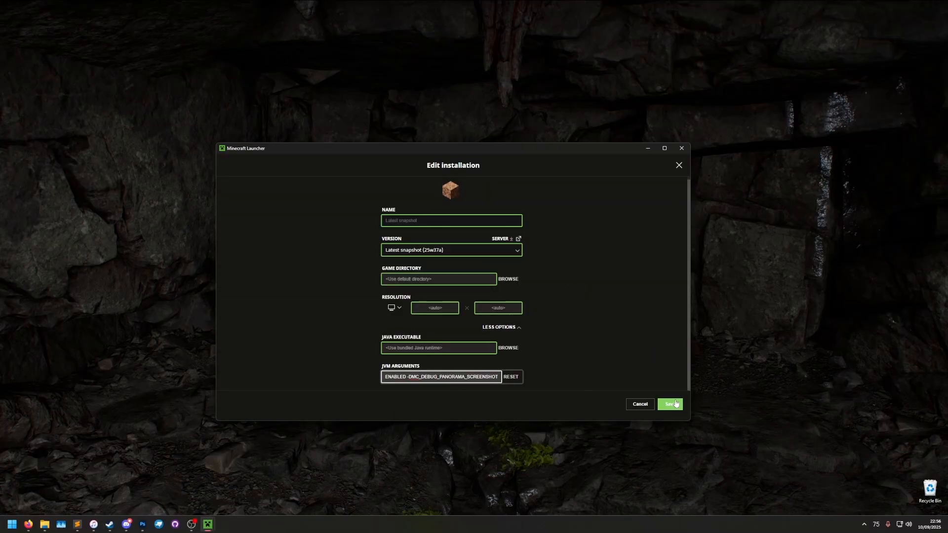
Step: Save the edited Latest snapshot installation and return to the installations list
click(669, 404)
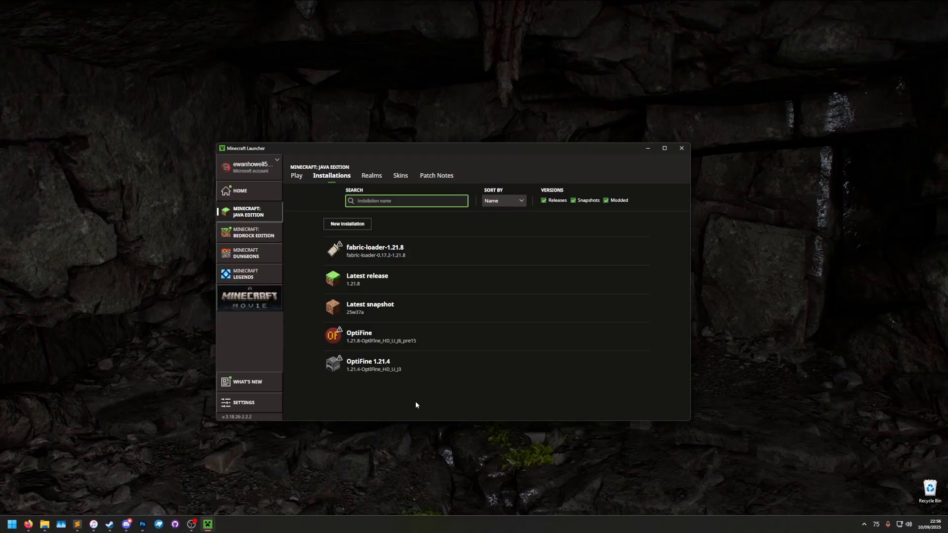
mouse_move(572, 308)
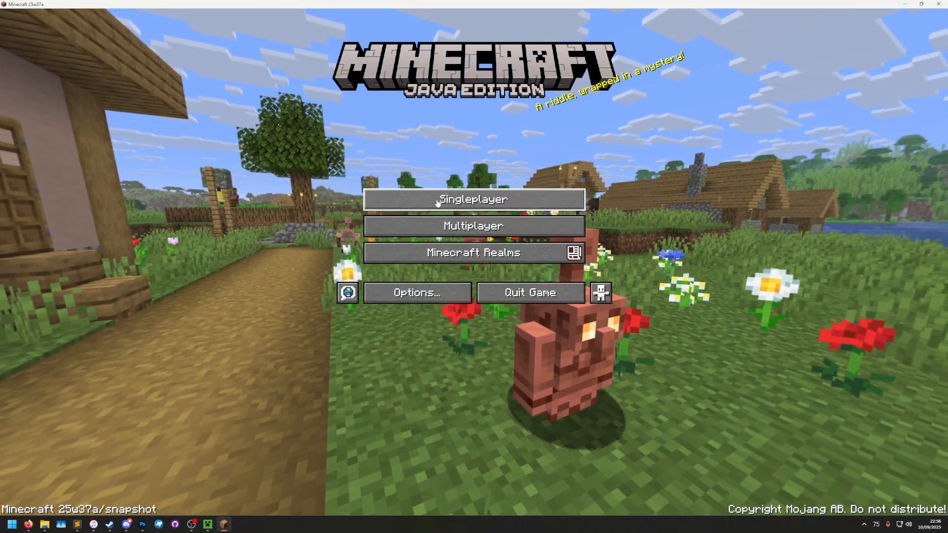
Step: Start Singleplayer from the title screen and load the lakeside world
click(474, 199)
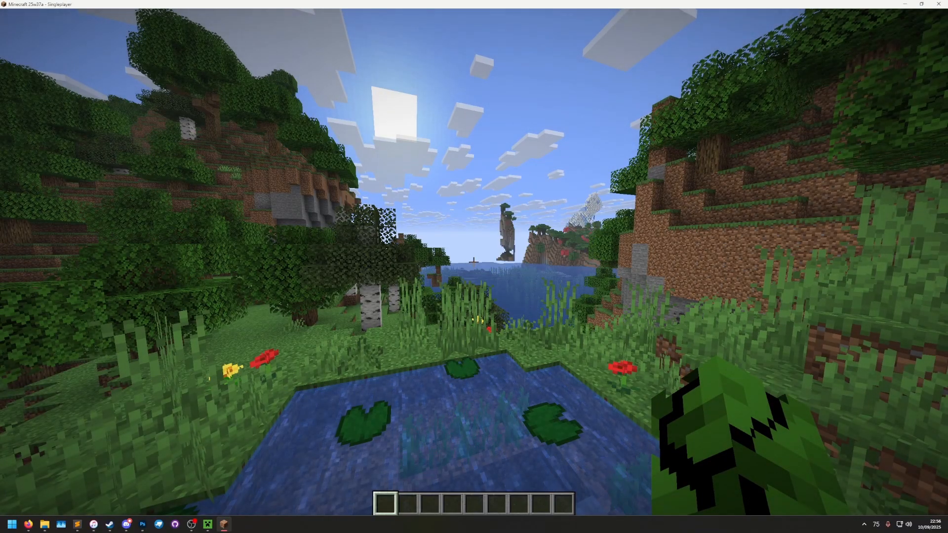
mouse_move(474, 261)
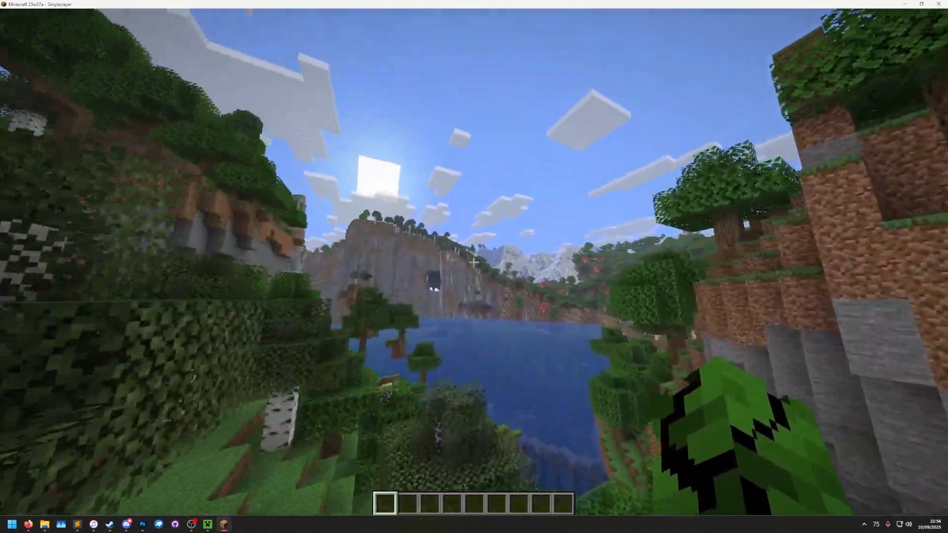
mouse_move(474, 262)
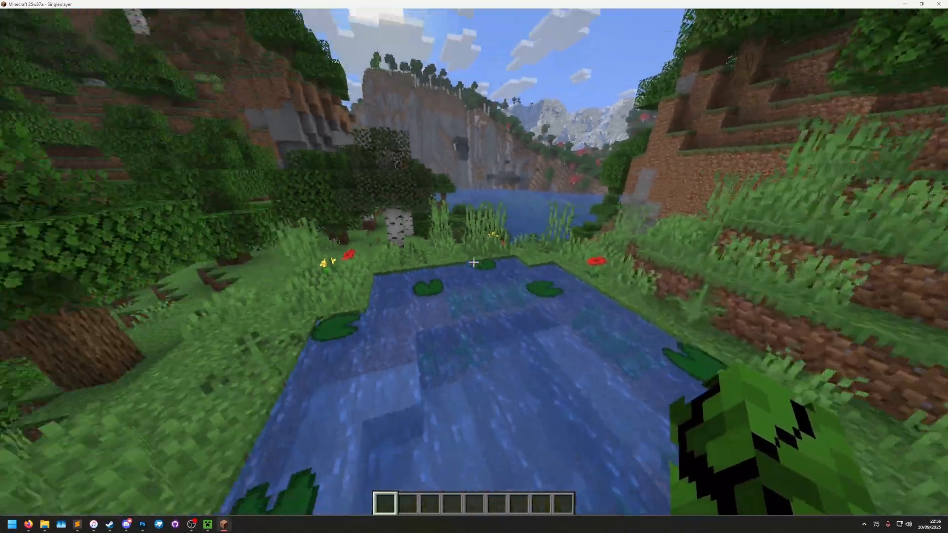
mouse_move(474, 262)
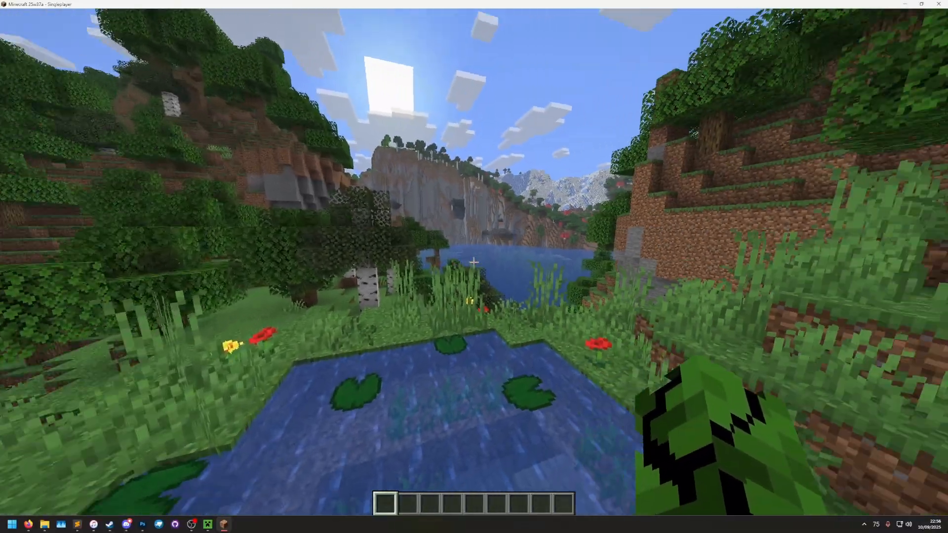
Step: Take a Ctrl+F2 panoramic screenshot of the lily-pad pond and lake
key(F2)
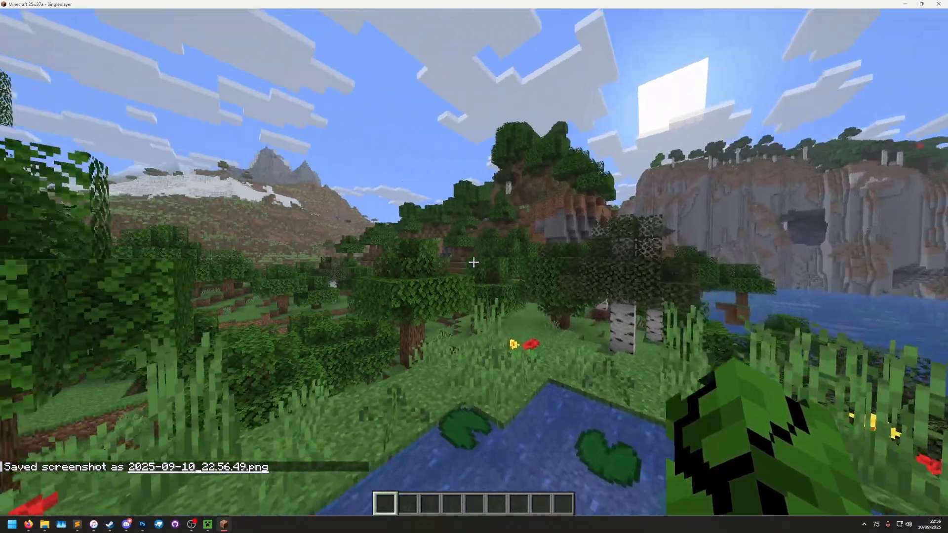
mouse_move(474, 262)
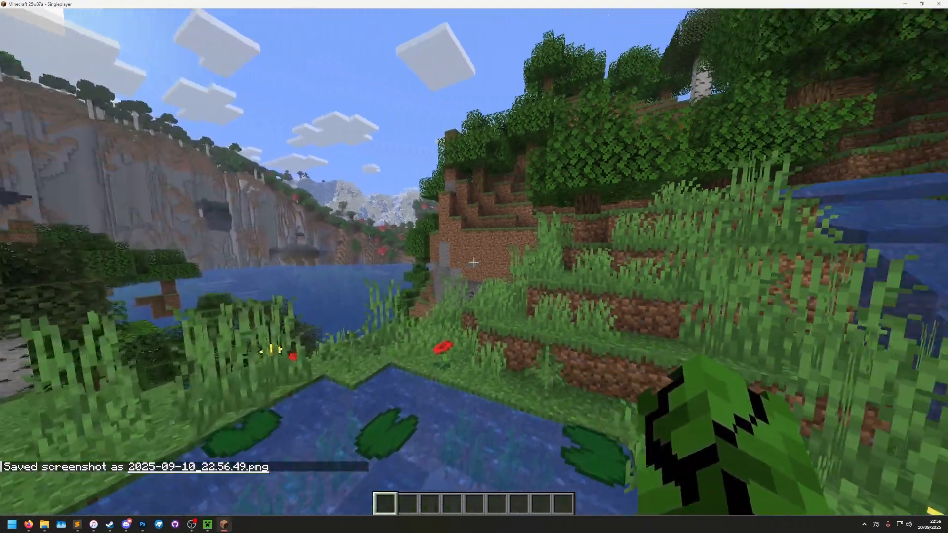
mouse_move(474, 261)
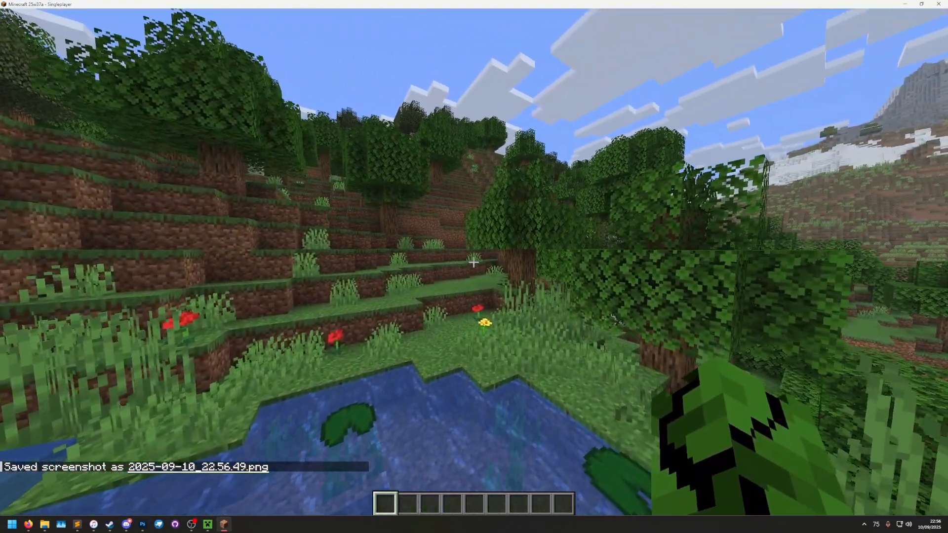
mouse_move(474, 262)
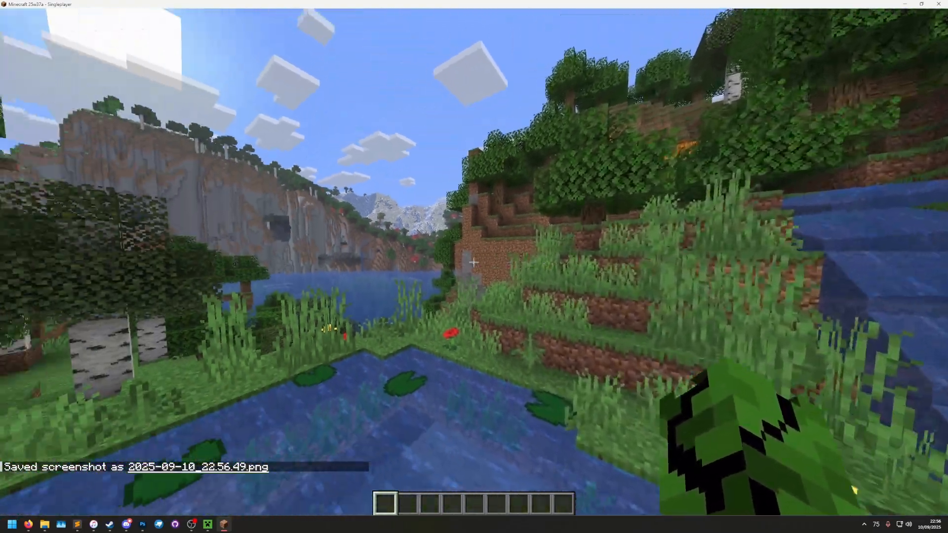
mouse_move(474, 262)
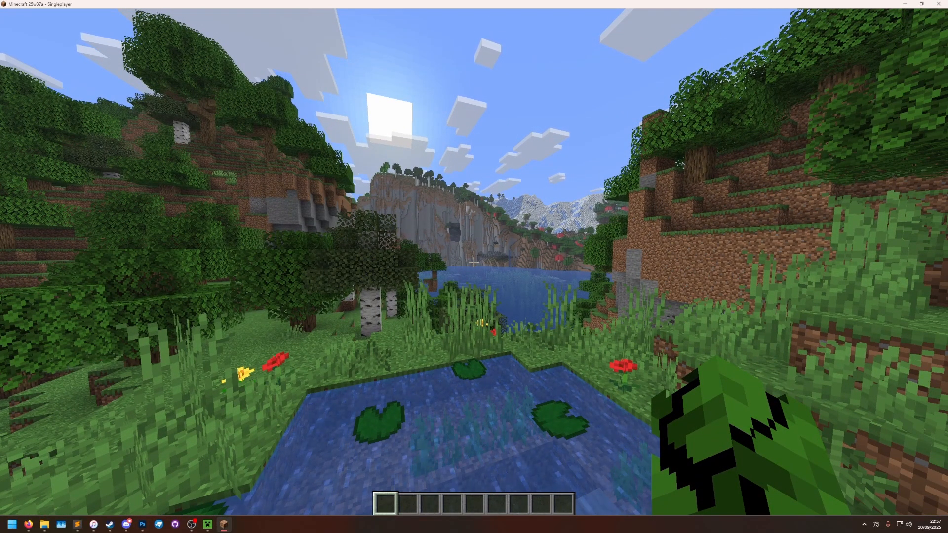
key(F2)
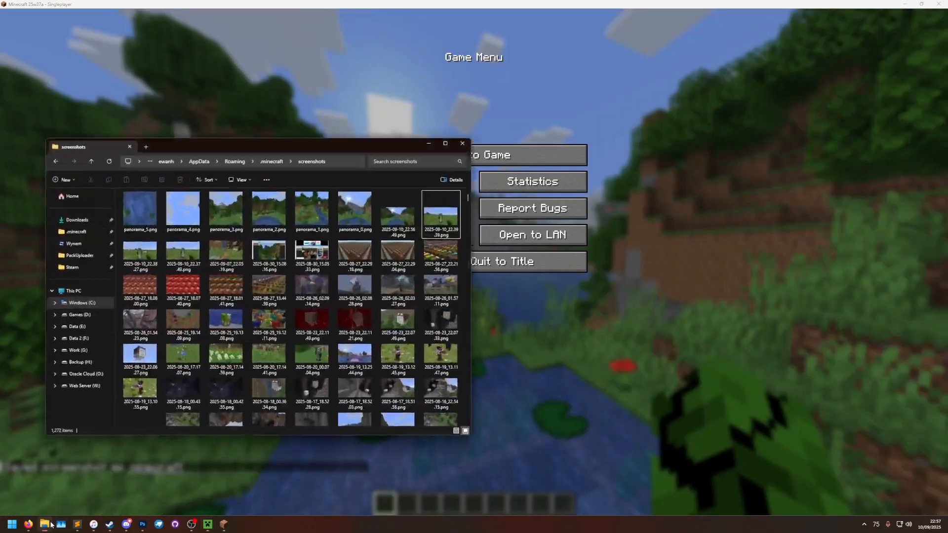
Step: Select panorama_0 through panorama_5 and copy them
click(355, 212)
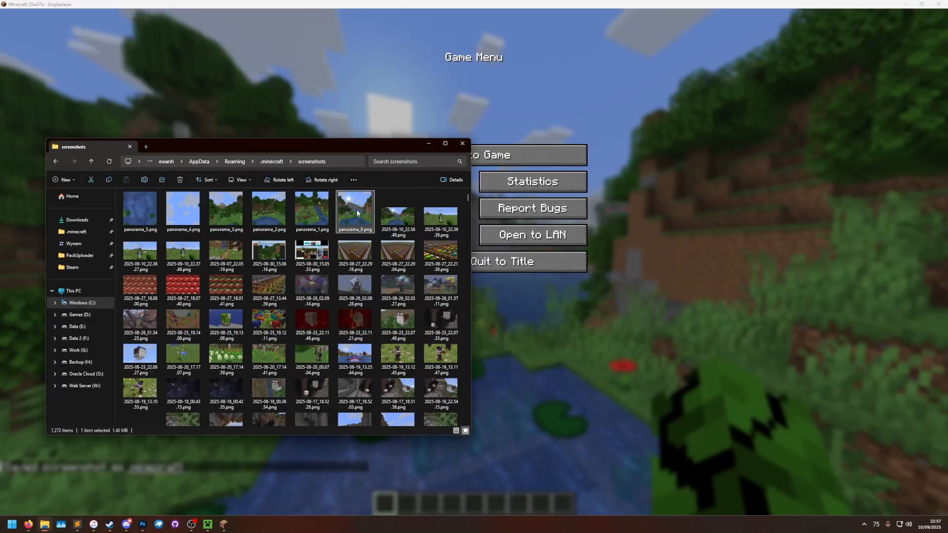
click(140, 212)
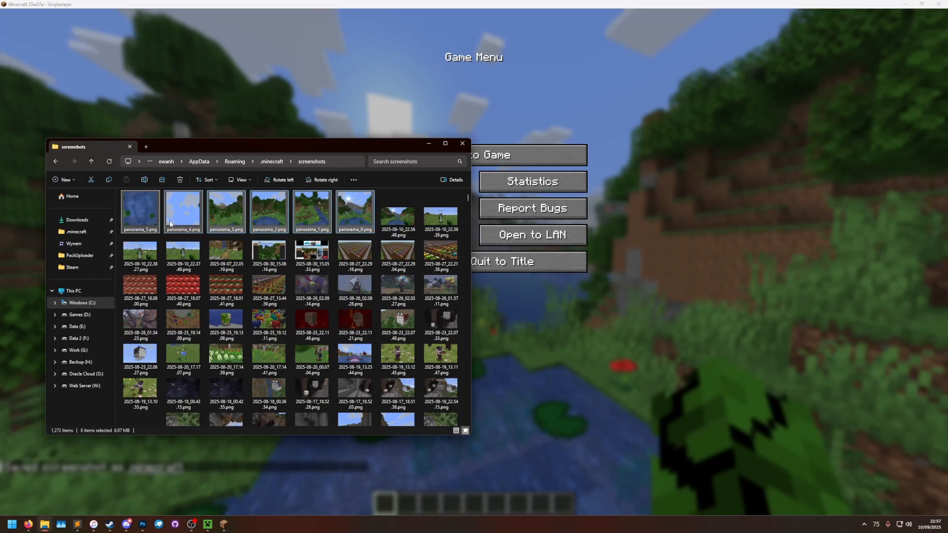
mouse_move(355, 218)
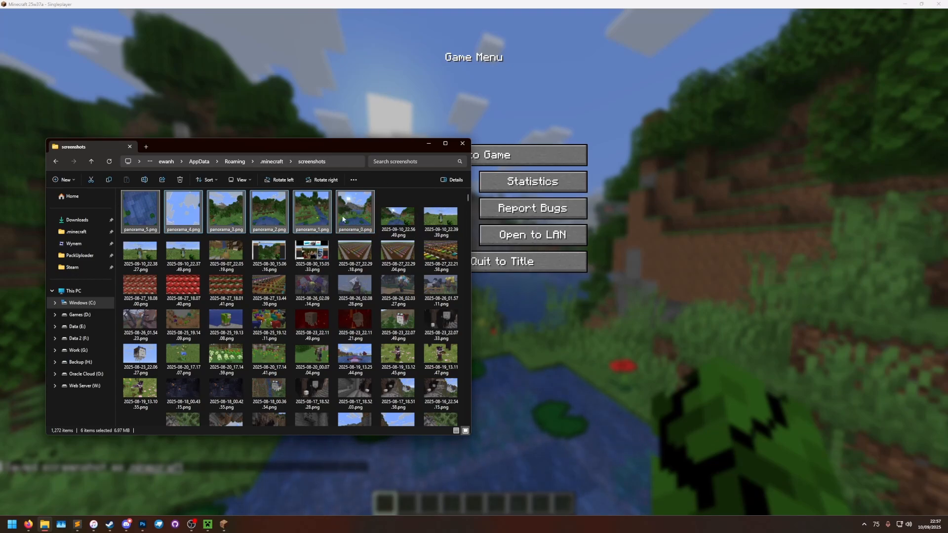
mouse_move(313, 219)
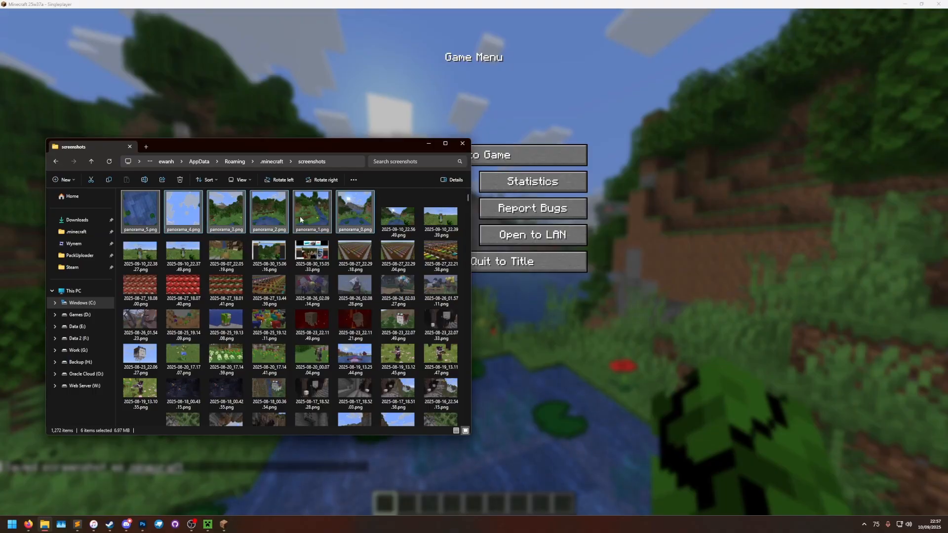
mouse_move(356, 237)
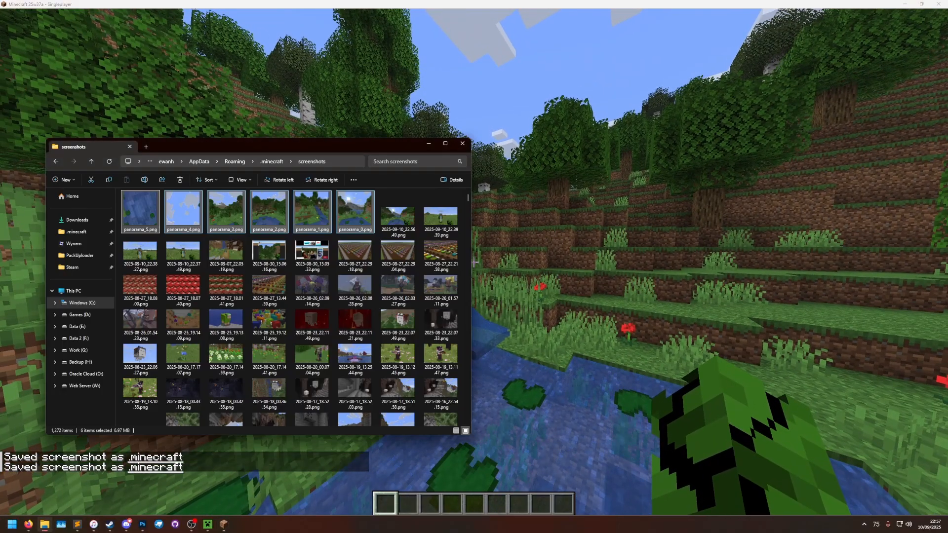
key(Escape)
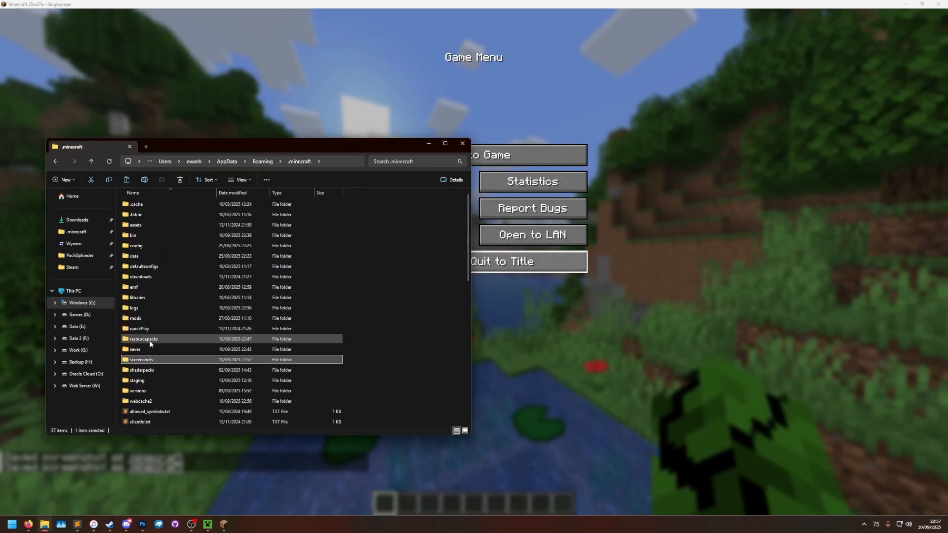
Step: In the Panorama Test pack's assets folder, delete everything except textures
double_click(144, 339)
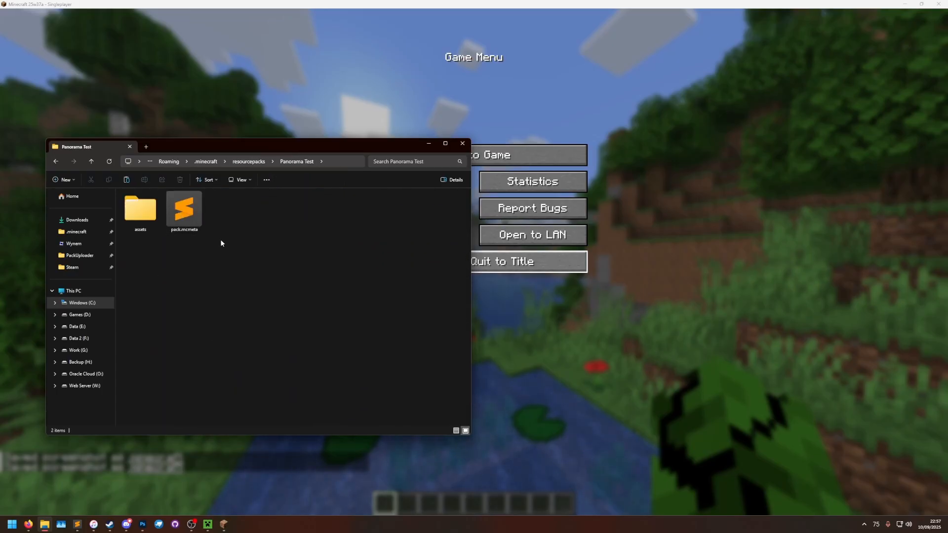
double_click(140, 207)
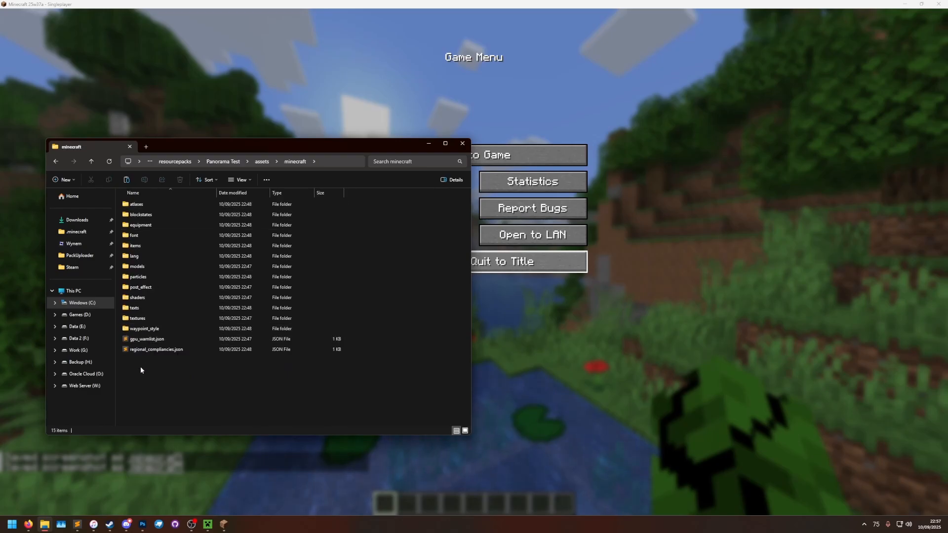
key(ctrl+a)
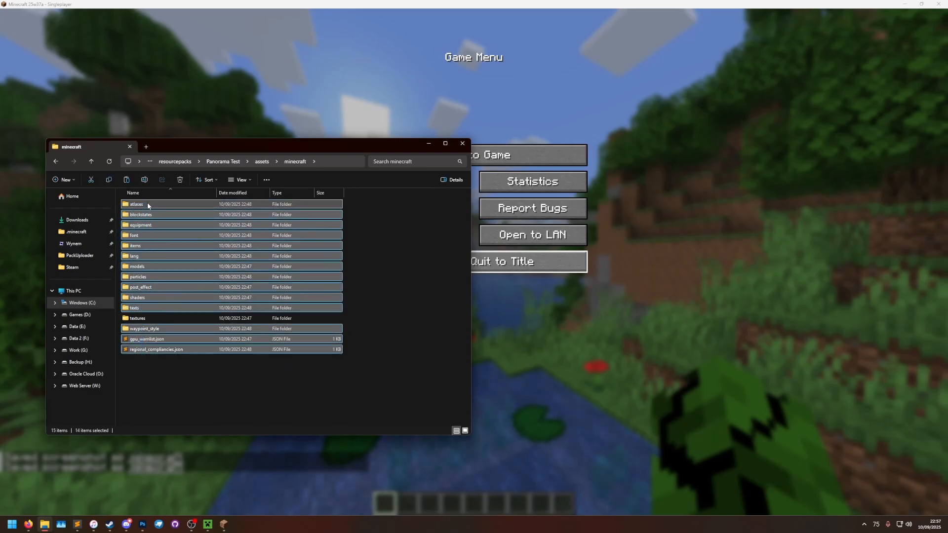
Step: Trim textures/gui down to title/background and paste the six panorama images there
double_click(136, 318)
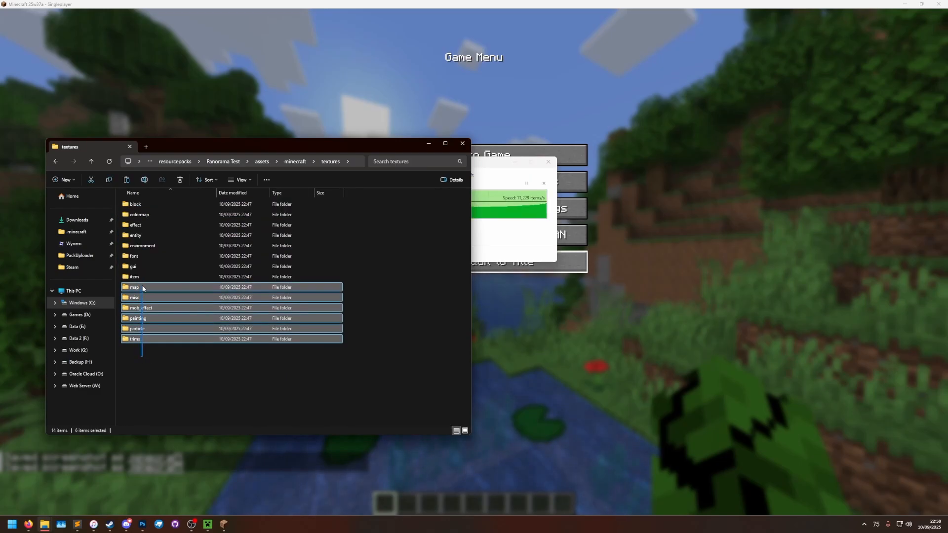
double_click(133, 266)
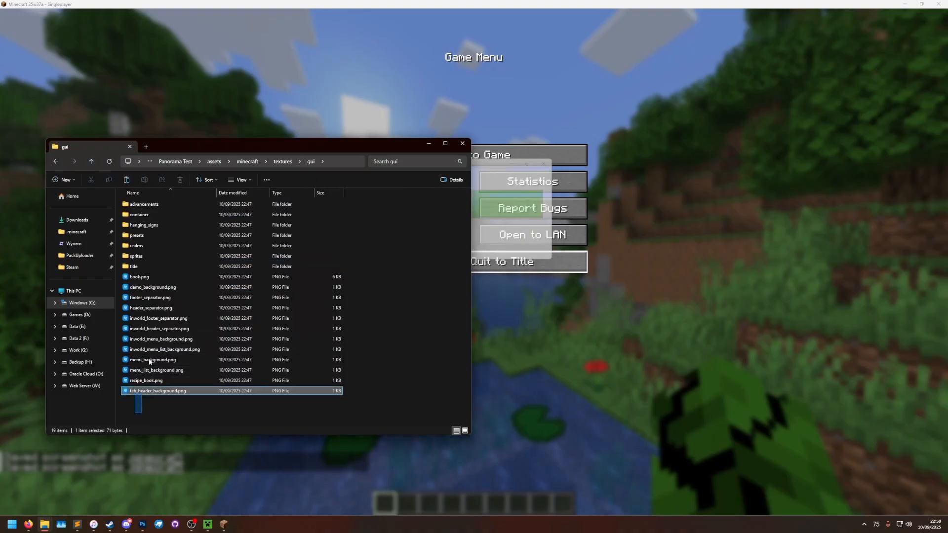
key(ctrl+a)
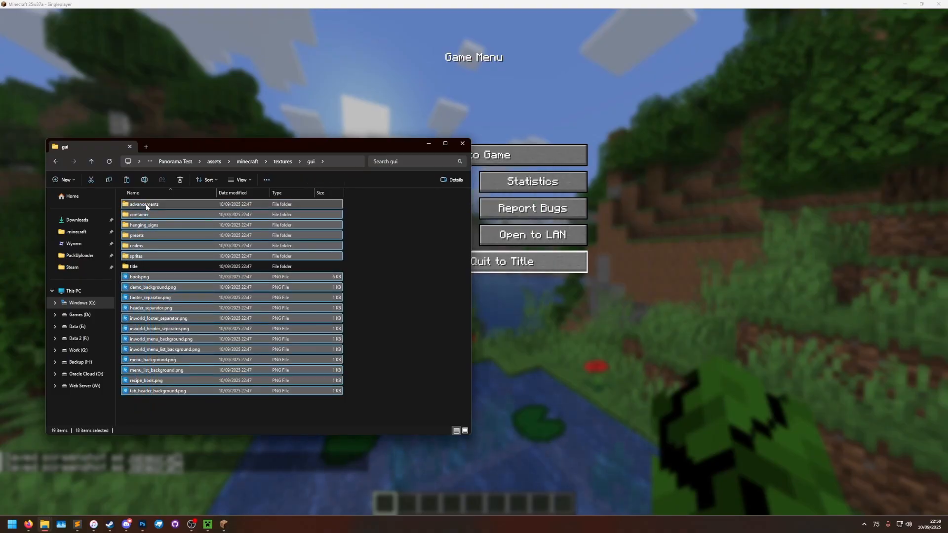
double_click(133, 266)
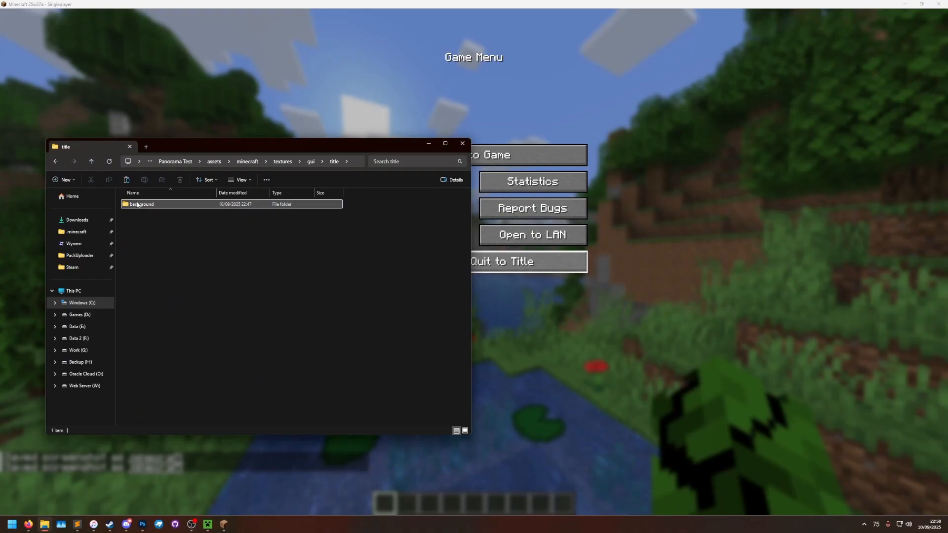
double_click(142, 204)
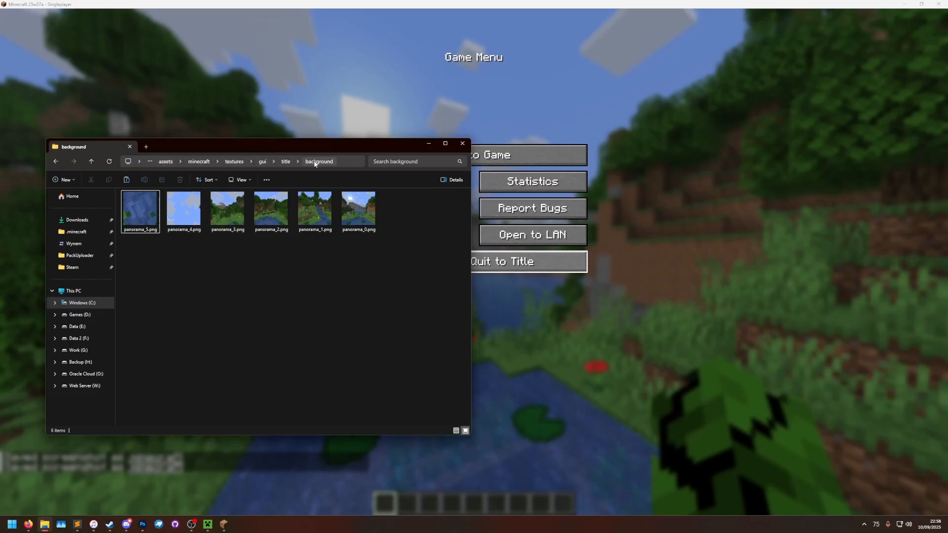
key(ctrl+a)
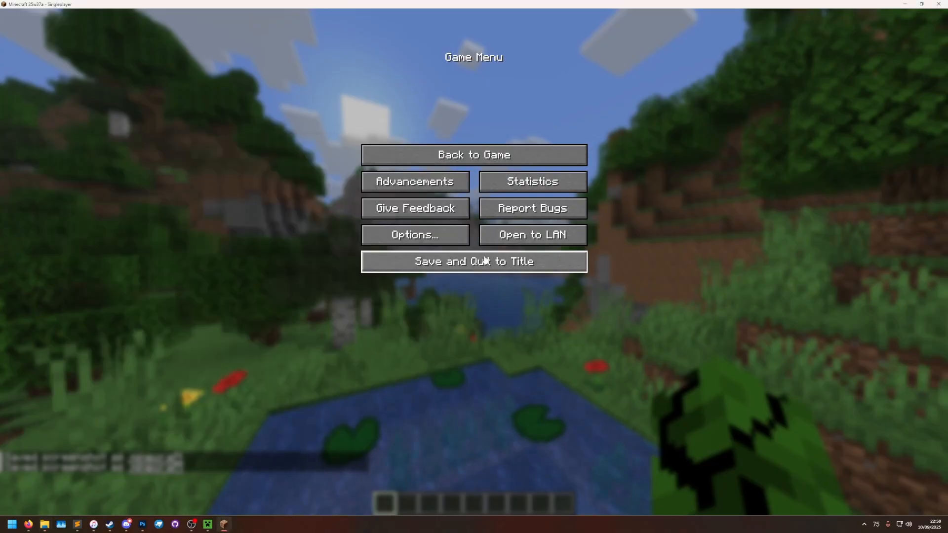
Step: Quit to title, open Resource Packs, search 'pan', and open the pack.mcmeta file
click(473, 261)
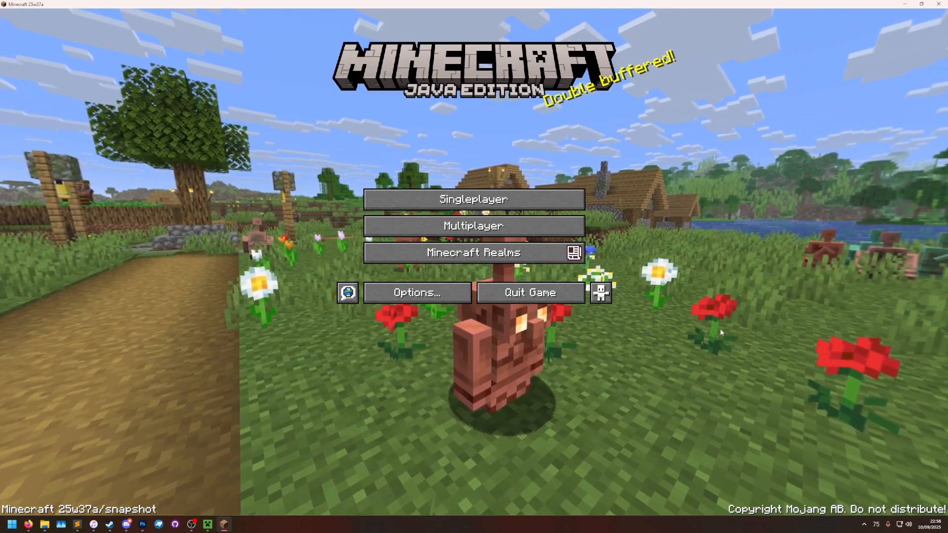
click(415, 291)
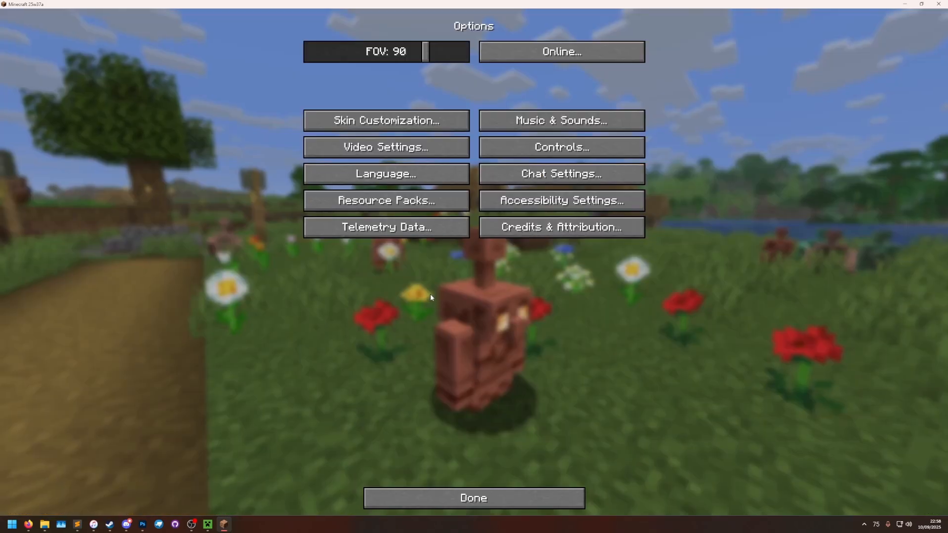
click(385, 200)
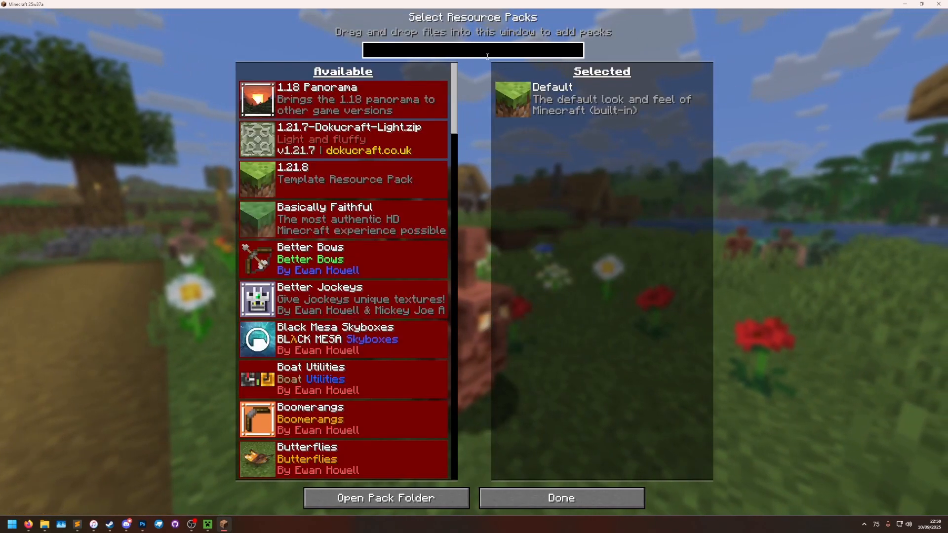
text(pan)
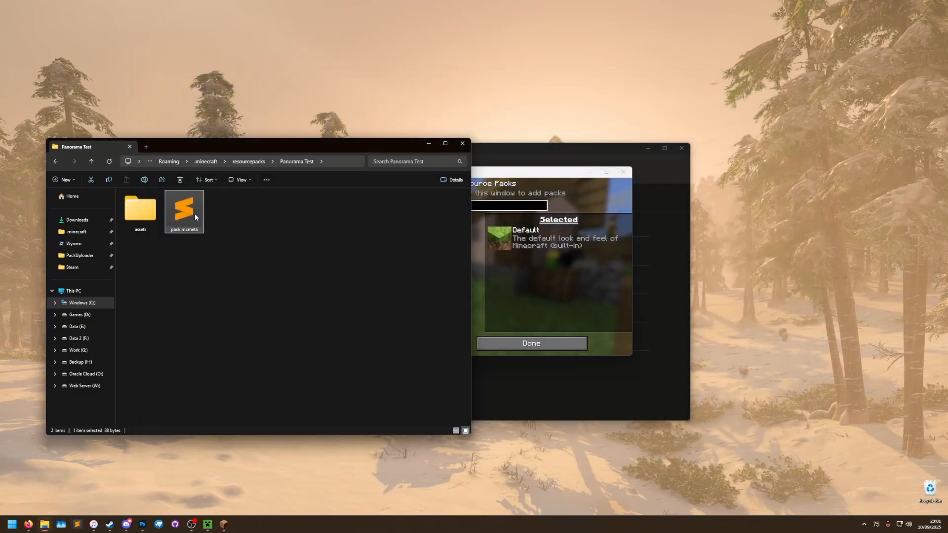
double_click(183, 206)
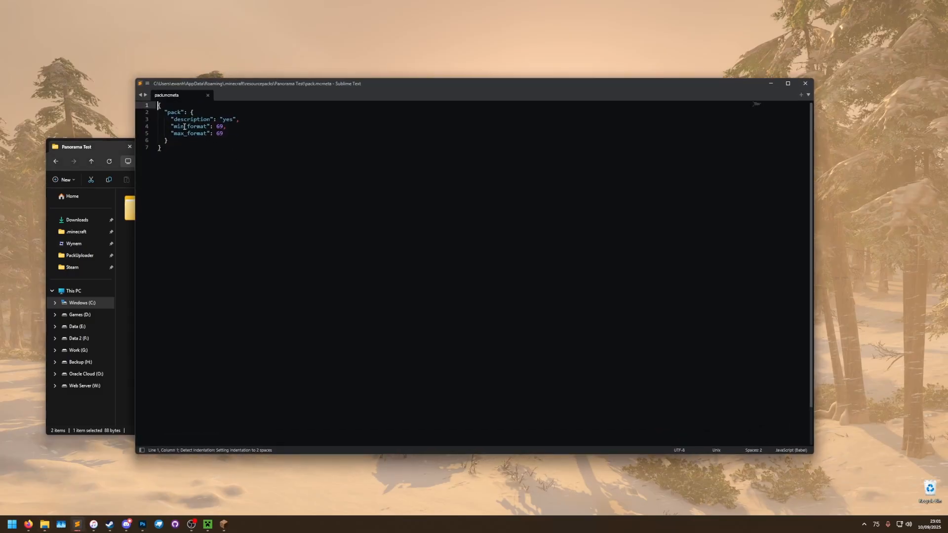
double_click(190, 132)
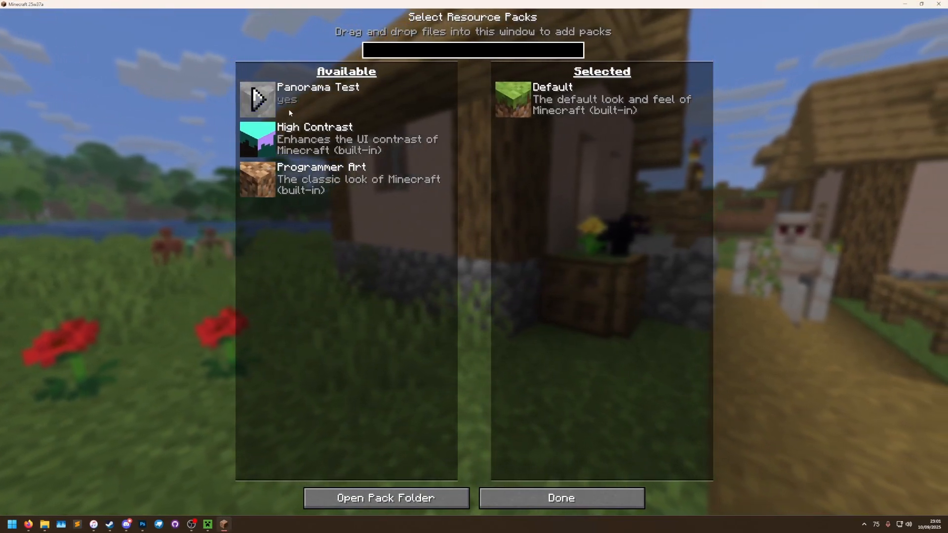
Step: Move Panorama Test into Selected packs and confirm with Done to reload resources
click(559, 497)
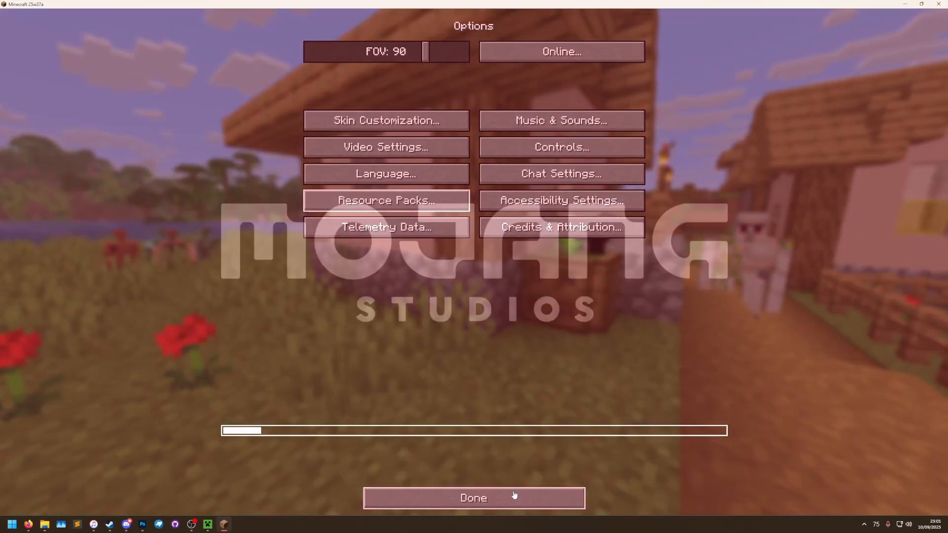
click(473, 498)
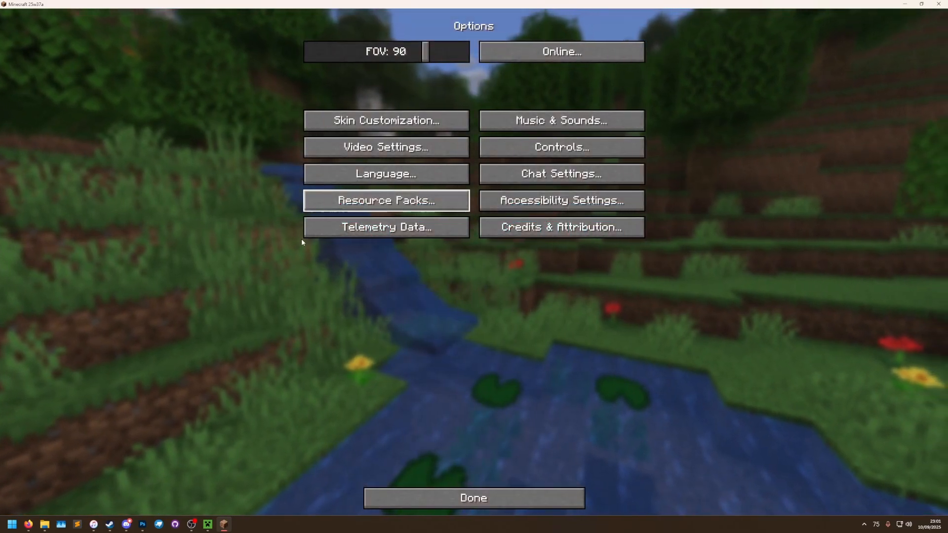
click(473, 498)
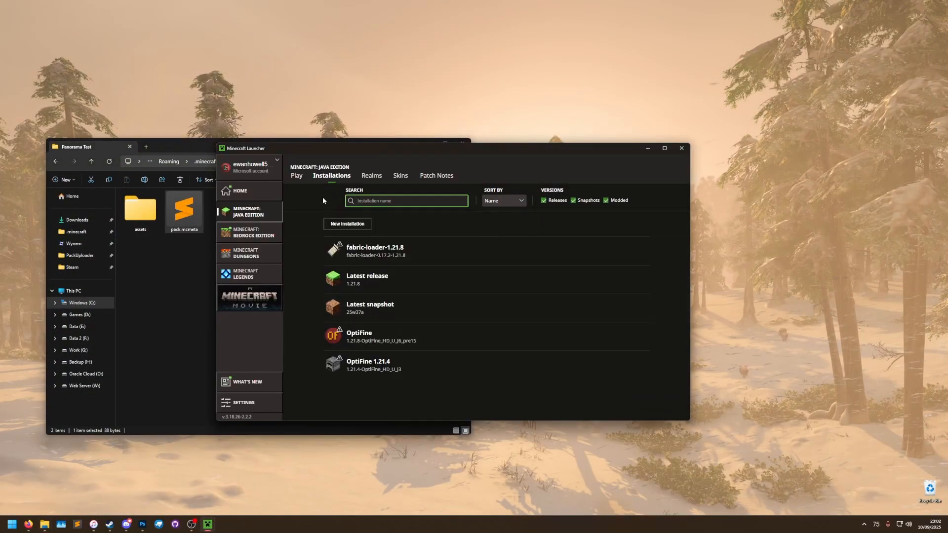
Step: Launch the latest snapshot from the Play page to show the lily-pad pond panorama
click(296, 175)
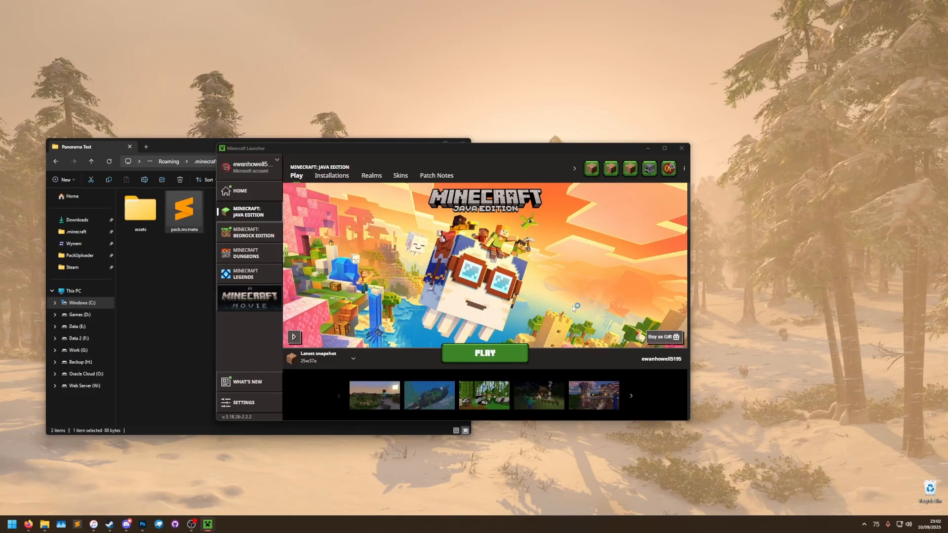
click(484, 353)
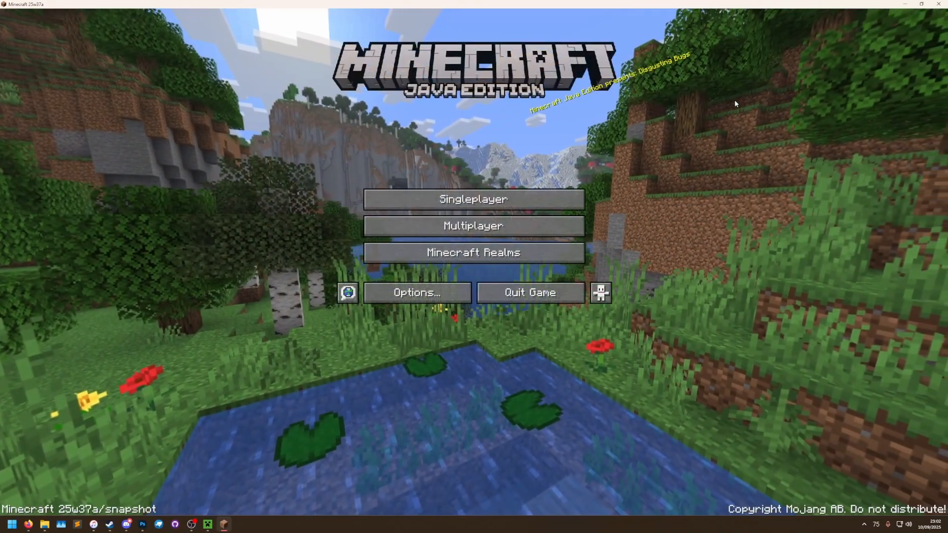